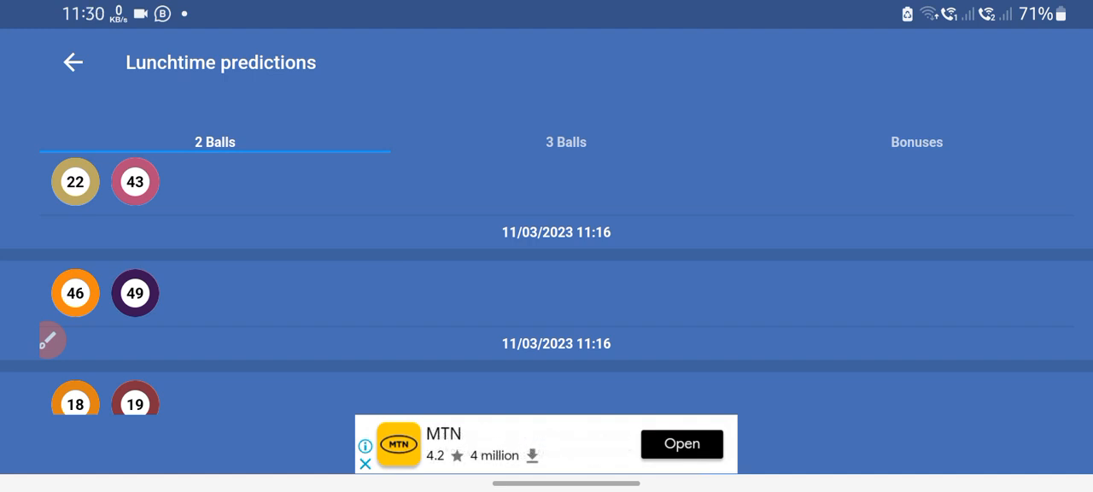
Browse the Lunchtime 2-ball pair predictions list.
click(51, 338)
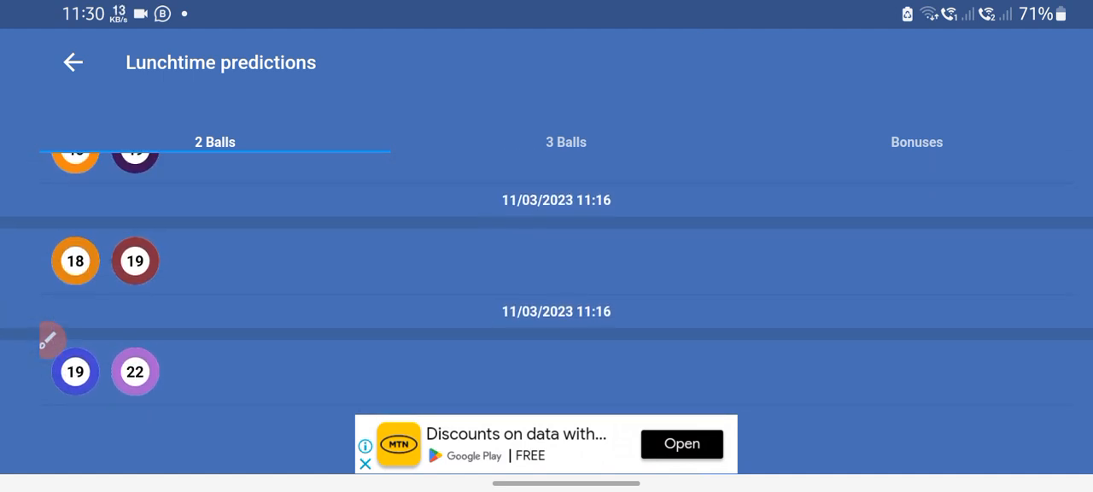
scroll(down, 3)
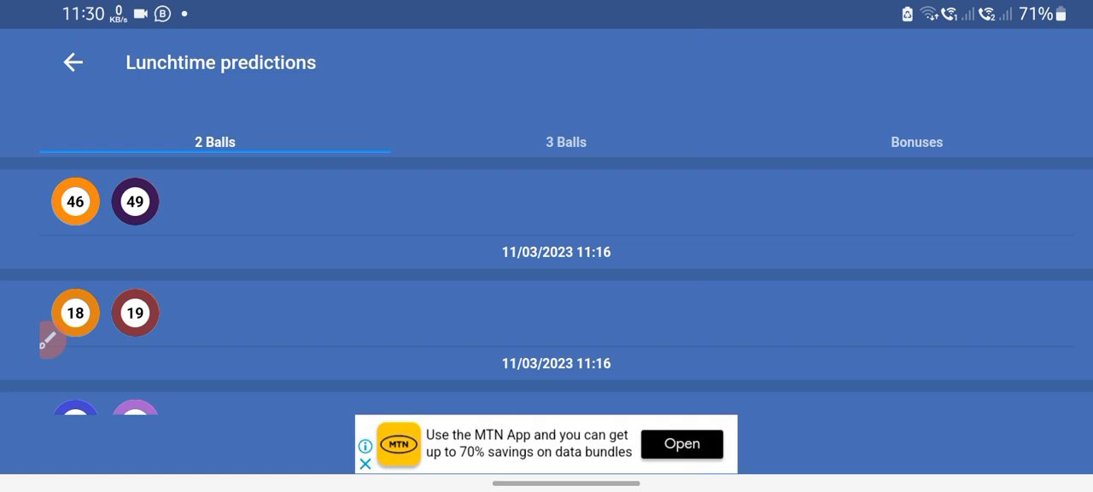
scroll(up, 3)
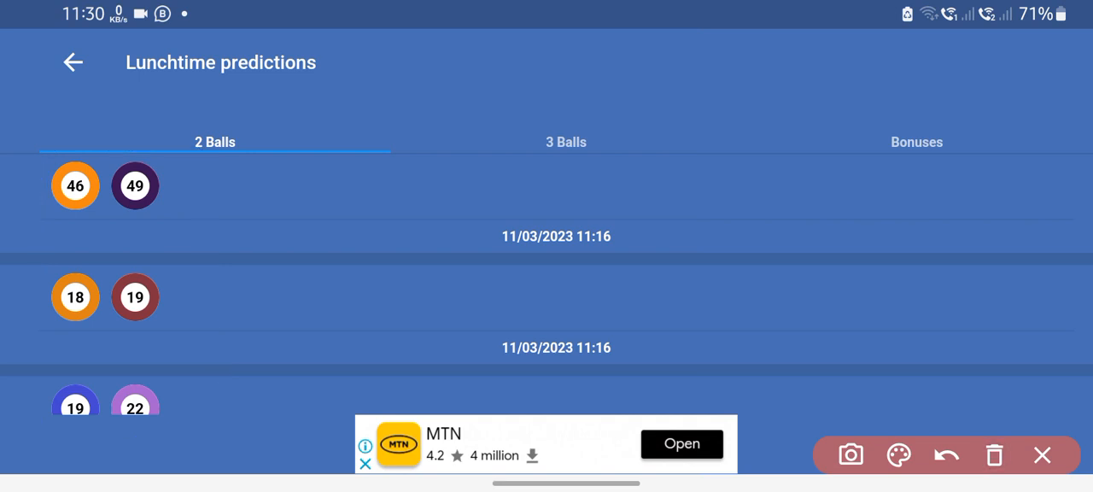
Switch past the empty 3 Balls list to the Lunchtime Bonuses showing 47, 22 and 14.
click(565, 142)
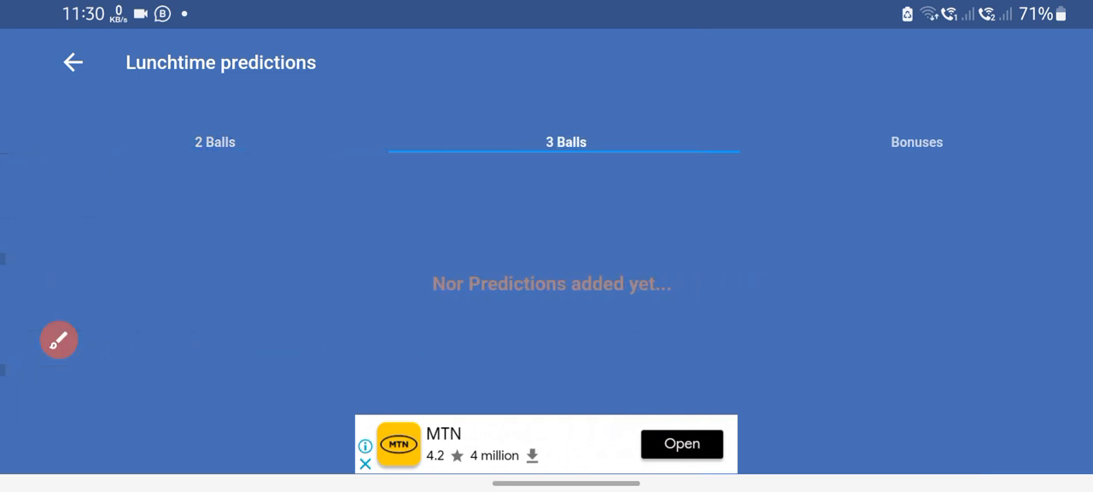
click(915, 142)
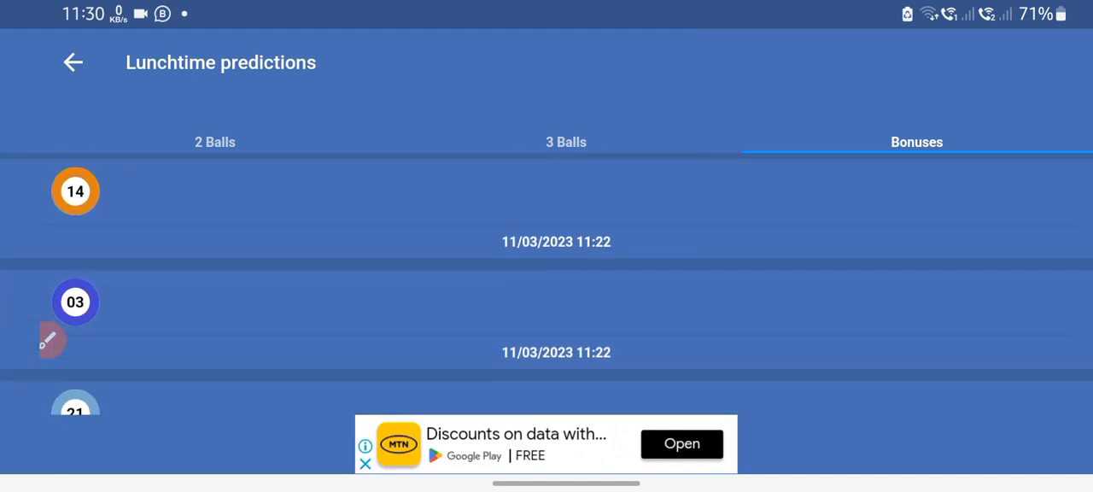
scroll(down, 3)
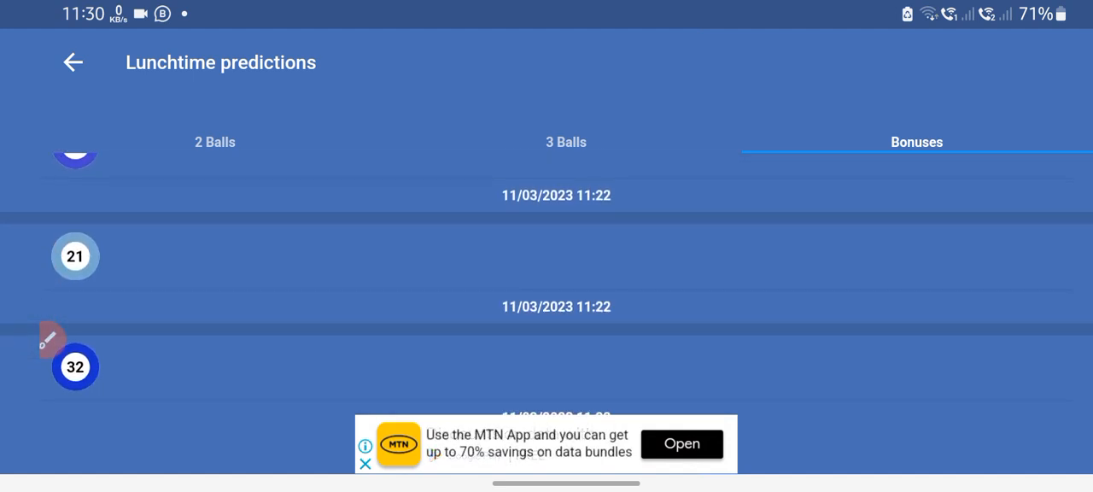
scroll(up, 3)
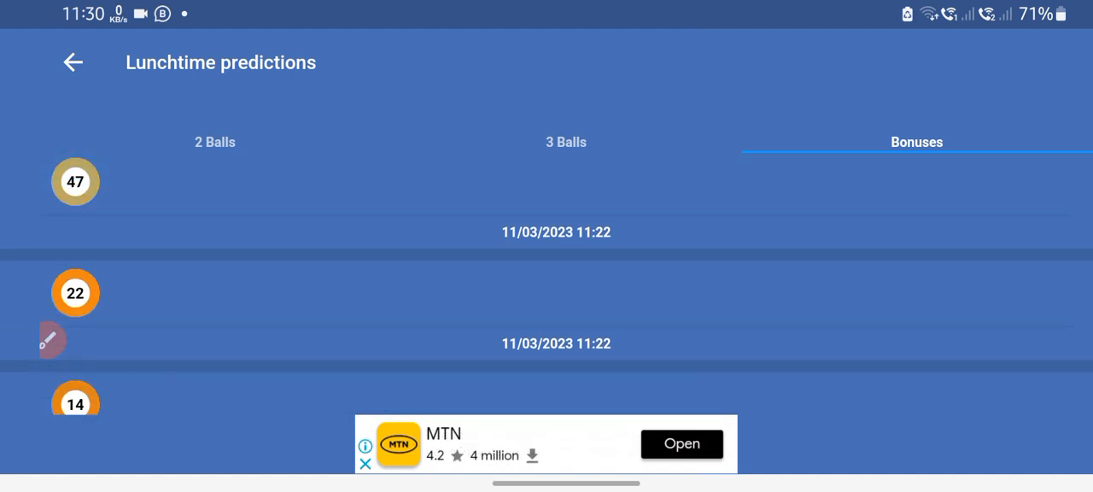
View the Teatime 2-ball pairs such as 47–49 and 22–43, clearing the drawn circles.
click(72, 61)
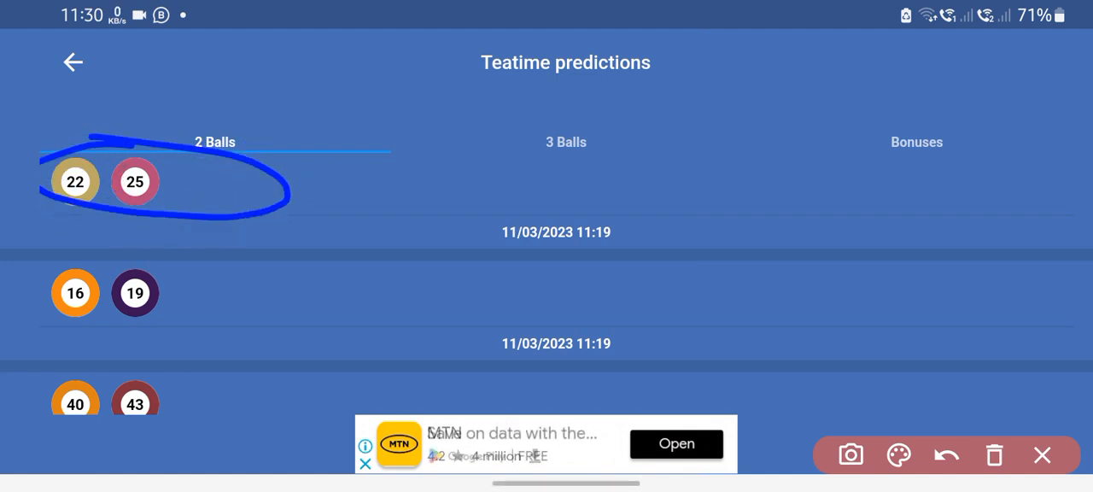
click(994, 454)
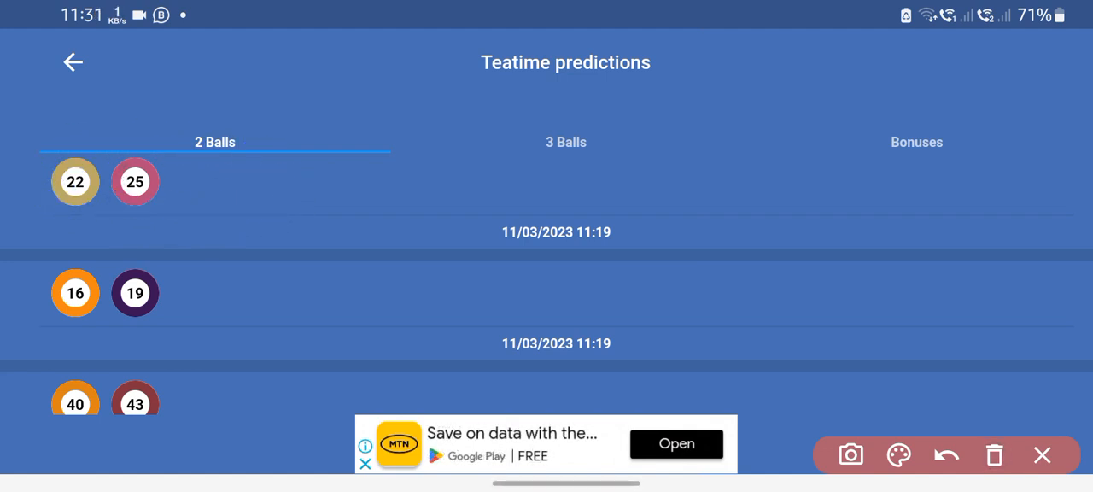
scroll(down, 3)
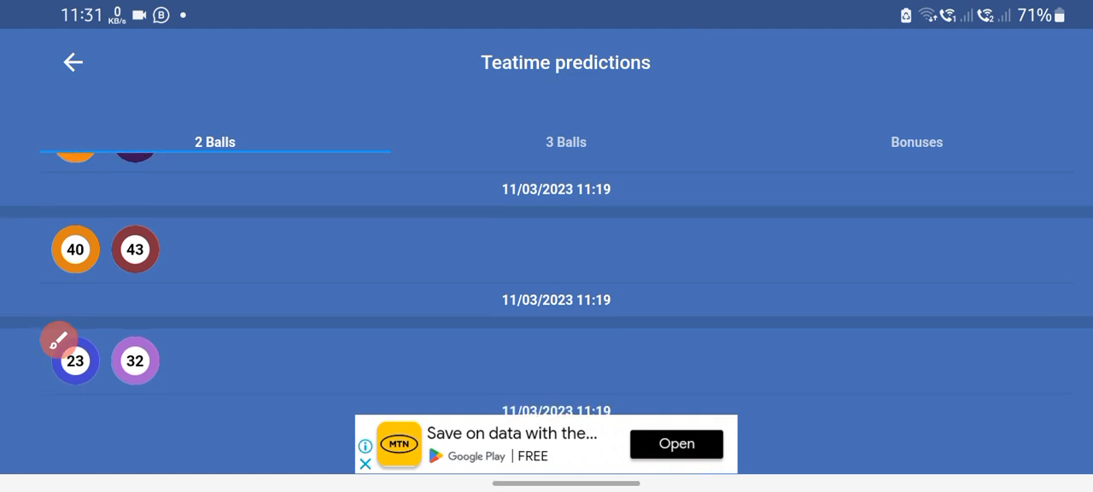
scroll(up, 3)
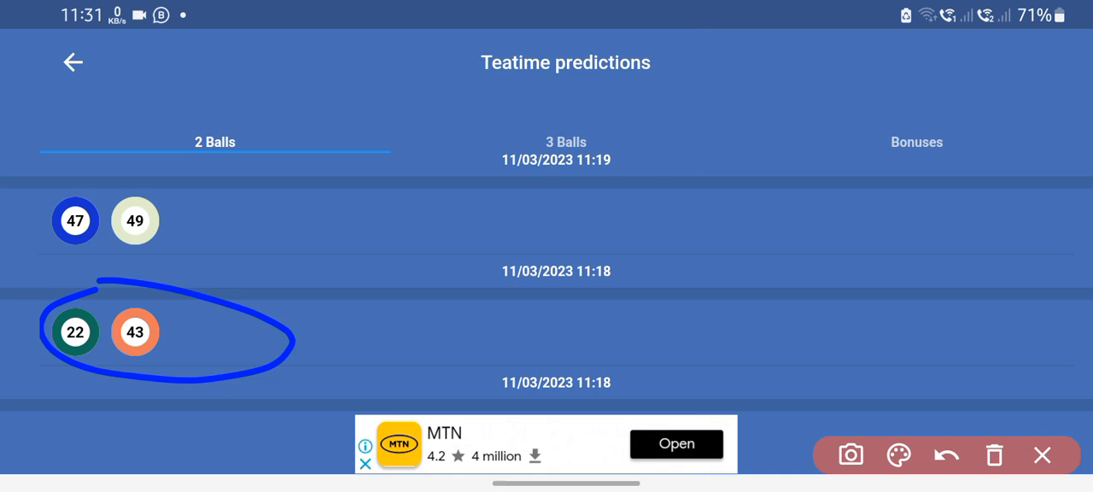
click(946, 455)
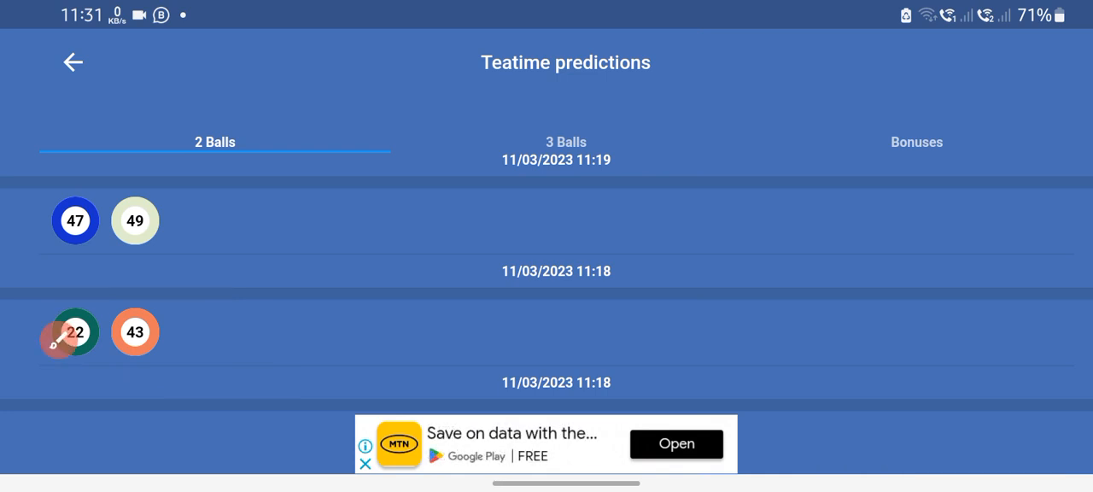
scroll(left, 3)
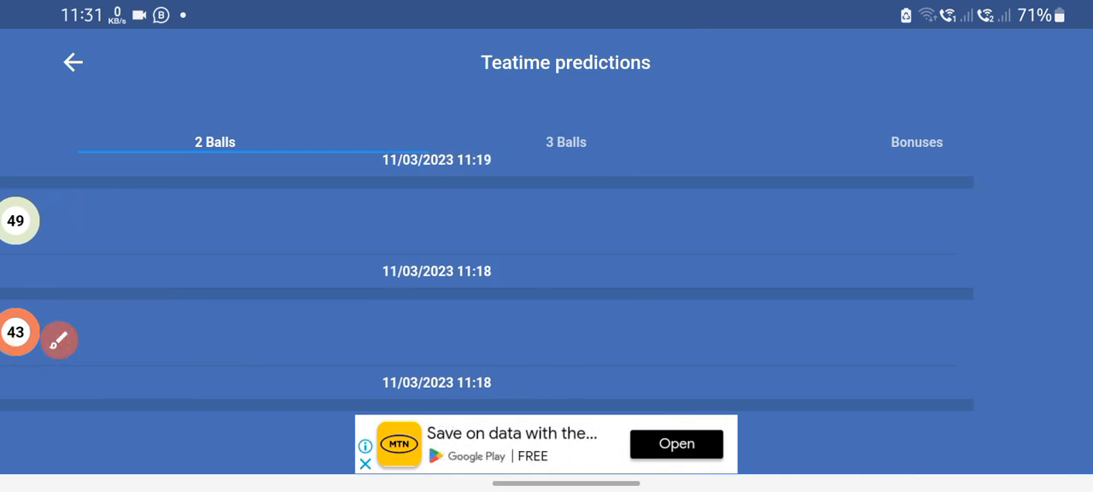
Show the Teatime Bonuses, glancing at the empty 3 Balls list in between.
click(915, 142)
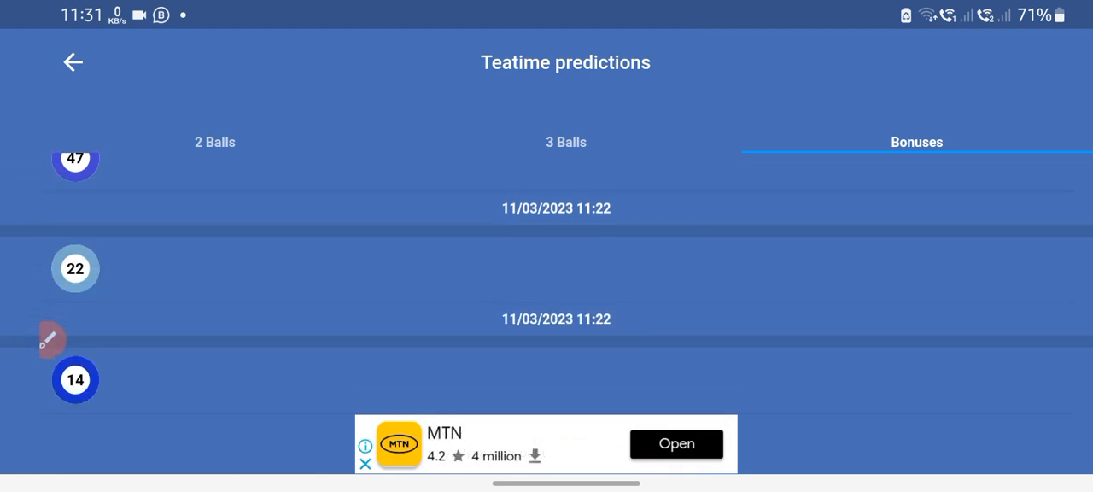
scroll(up, 3)
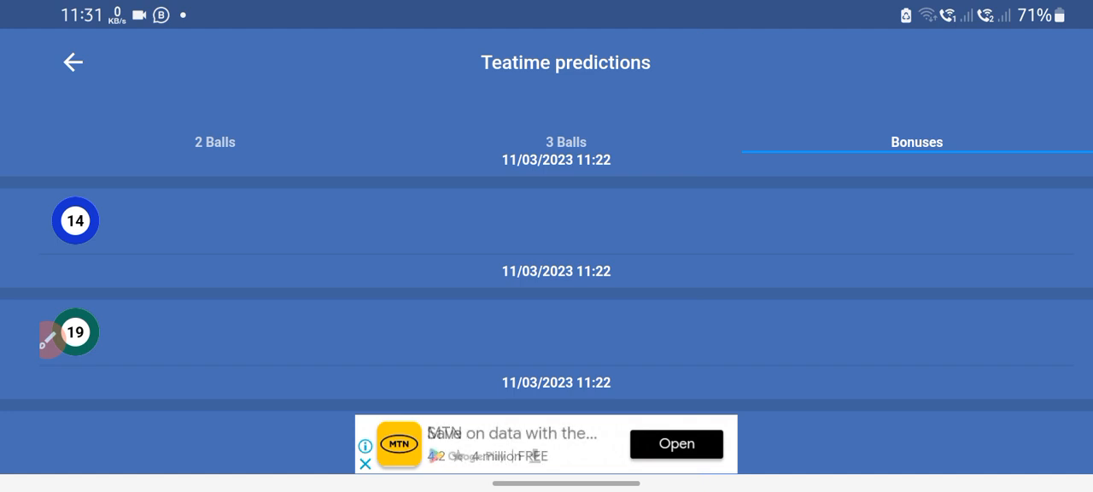
click(567, 142)
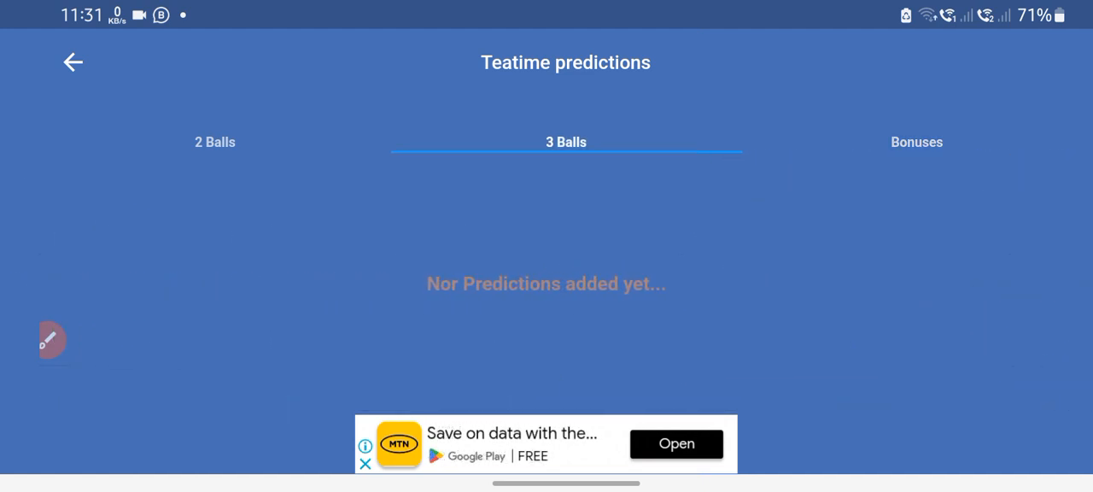
click(915, 142)
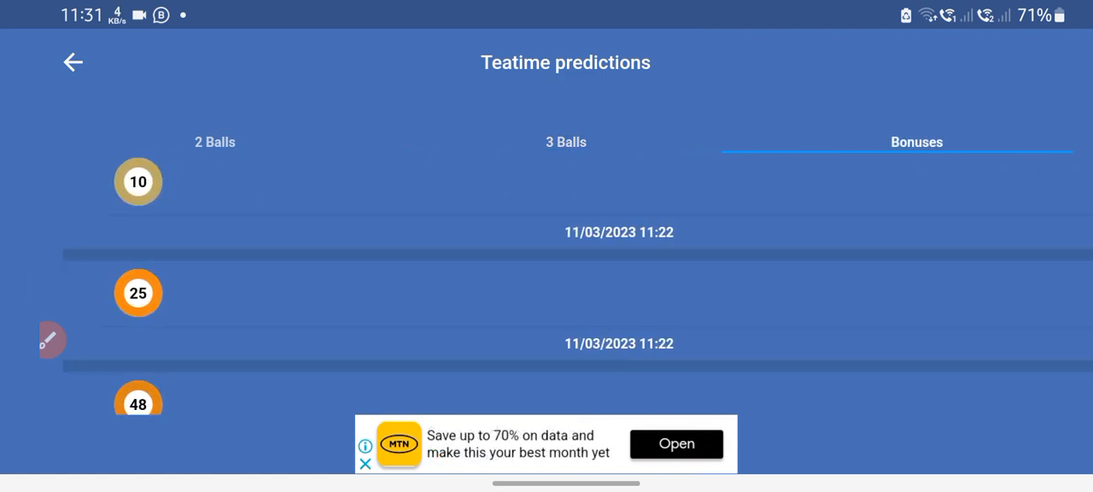
Scroll through the Teatime bonus predictions 25, 48 and 47 dated 11/03/2023.
scroll(up, 3)
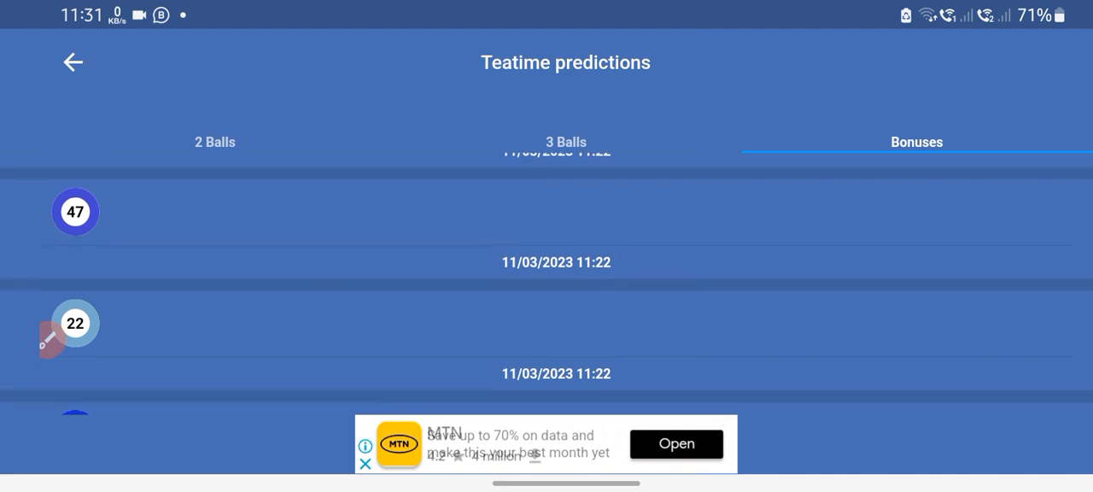
scroll(up, 3)
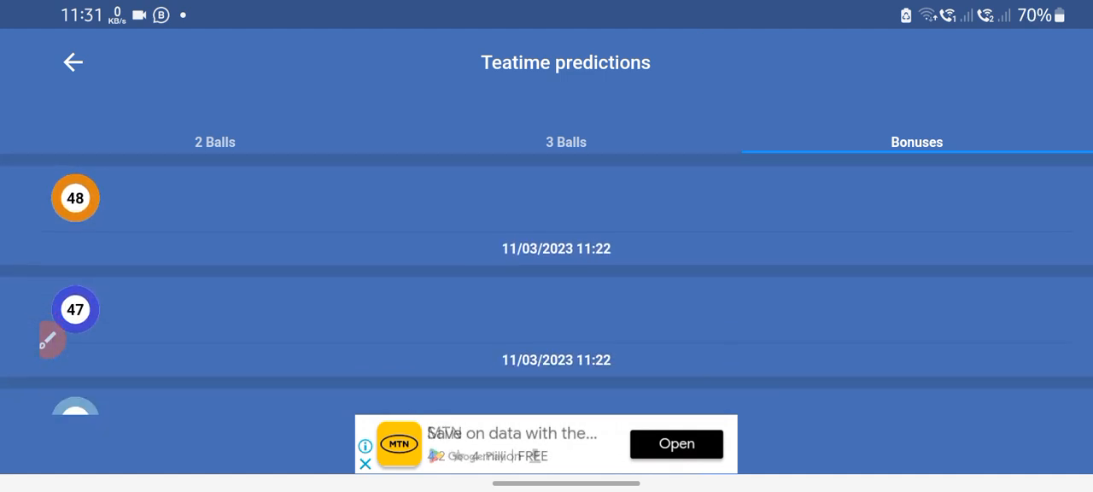
scroll(down, 3)
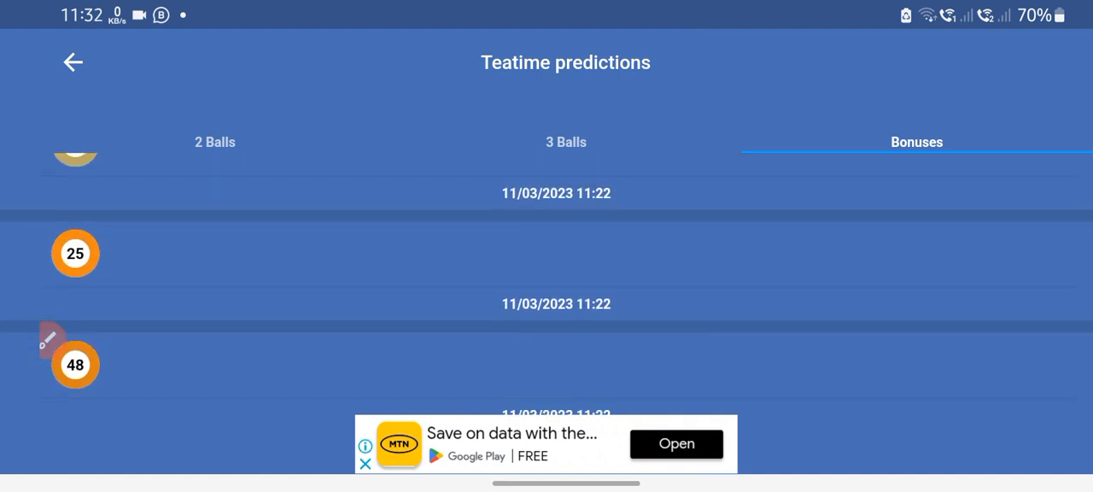
scroll(down, 3)
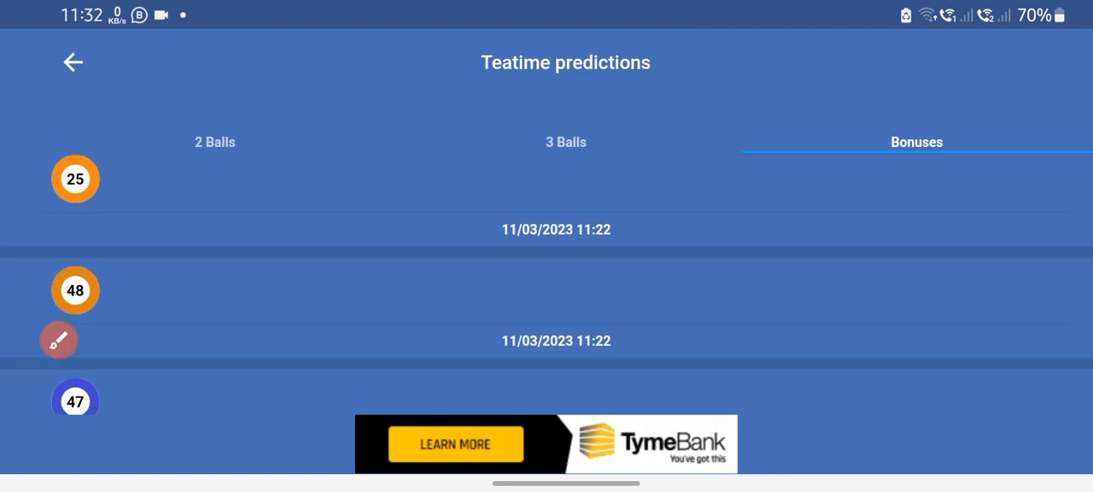
scroll(up, 3)
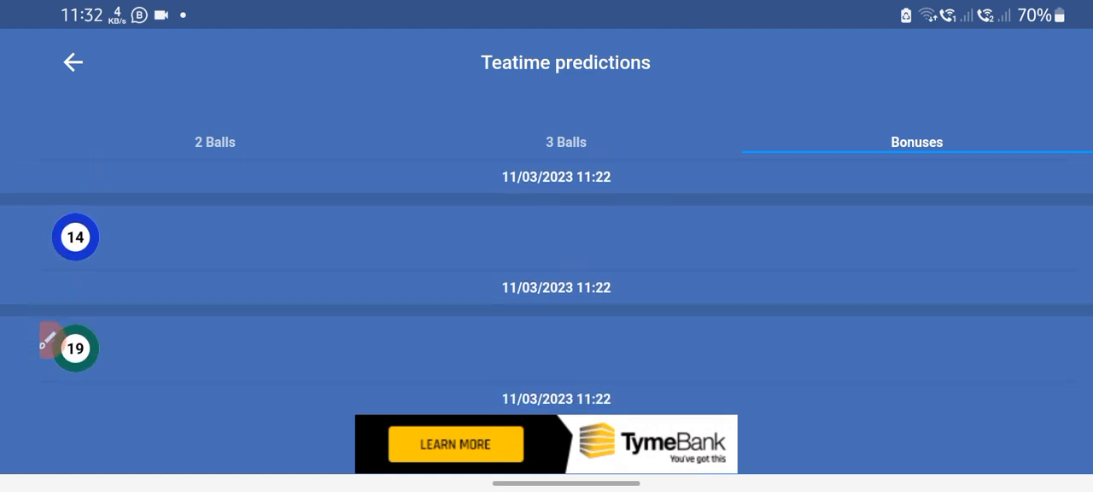
scroll(up, 3)
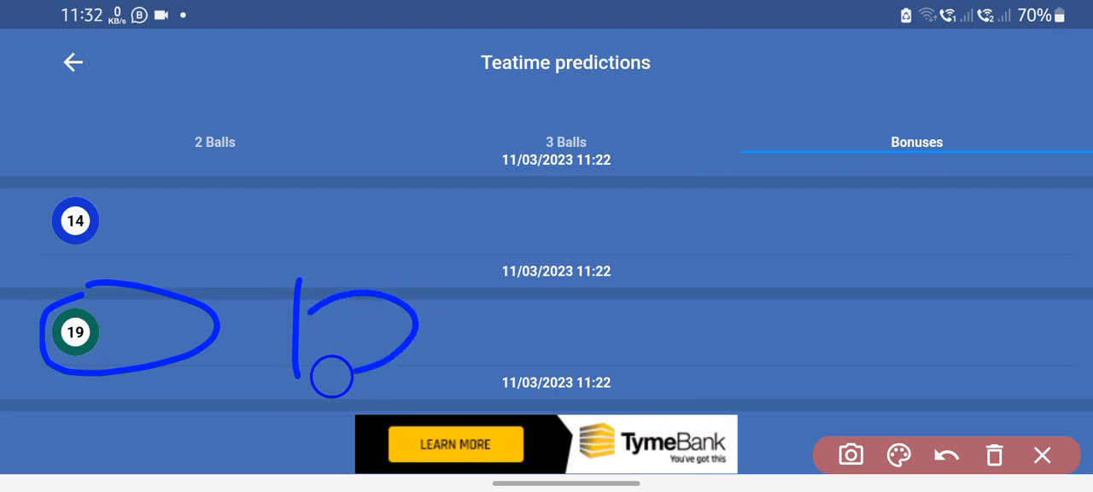
drag(276, 195, 243, 458)
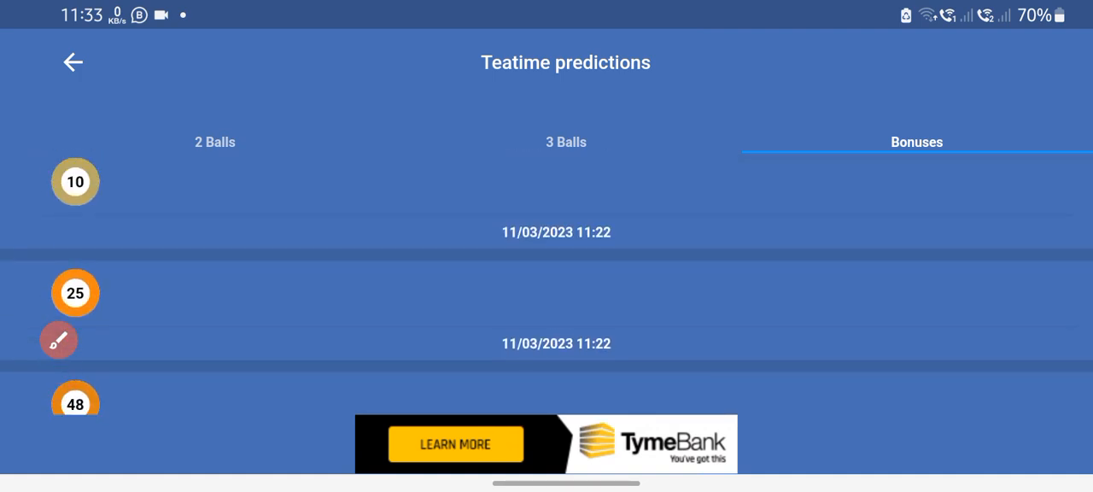
scroll(up, 3)
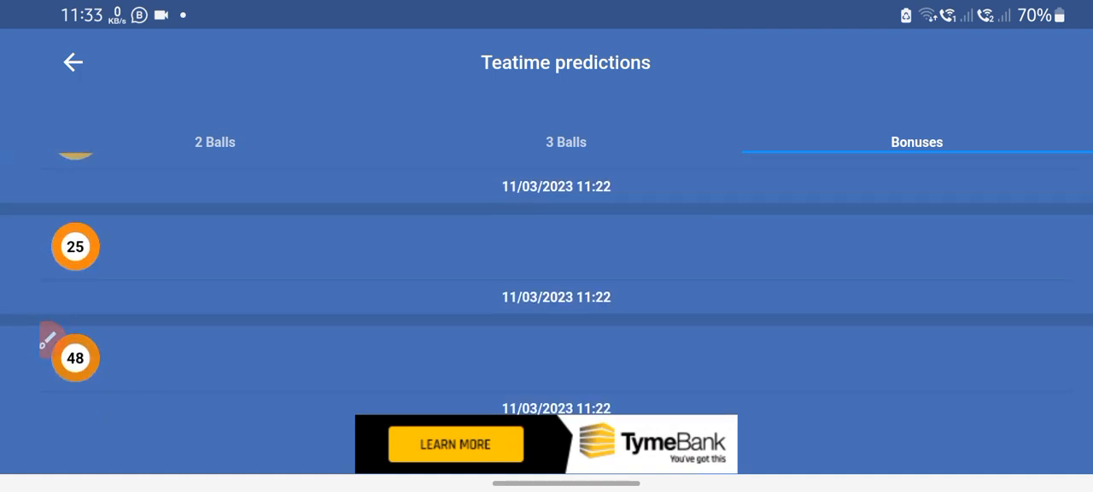
Reopen the Lunchtime Bonuses showing 32 and 19, clearing the circle around 19.
click(72, 62)
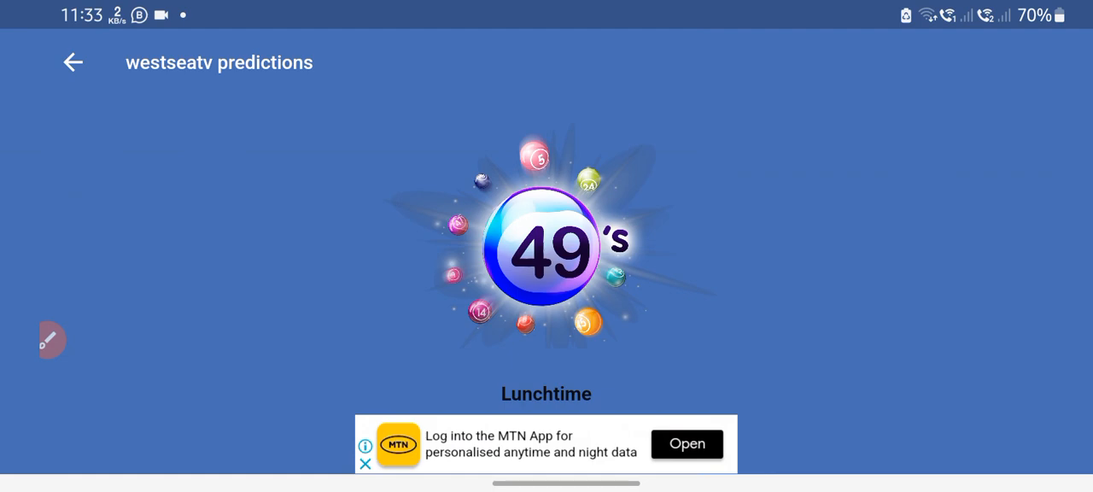
click(547, 393)
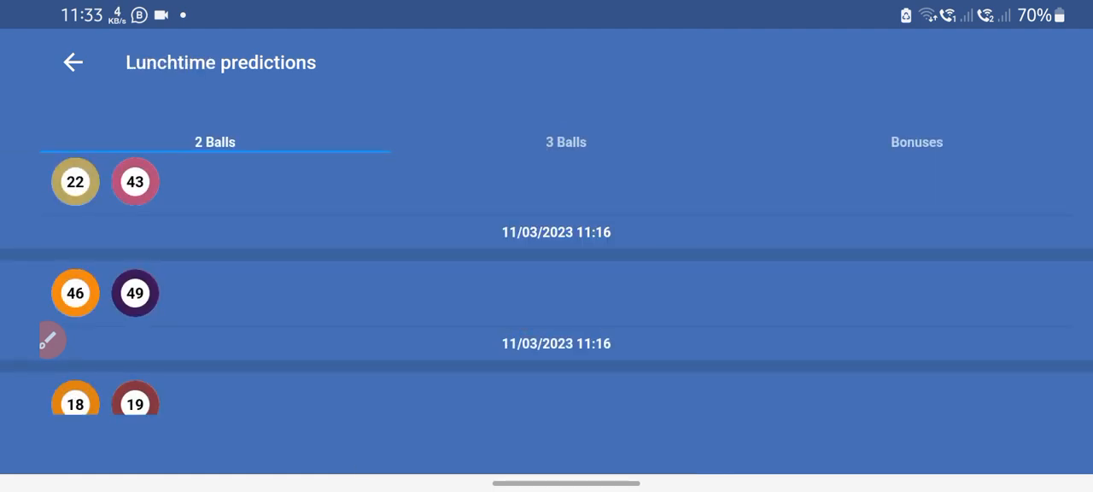
click(915, 142)
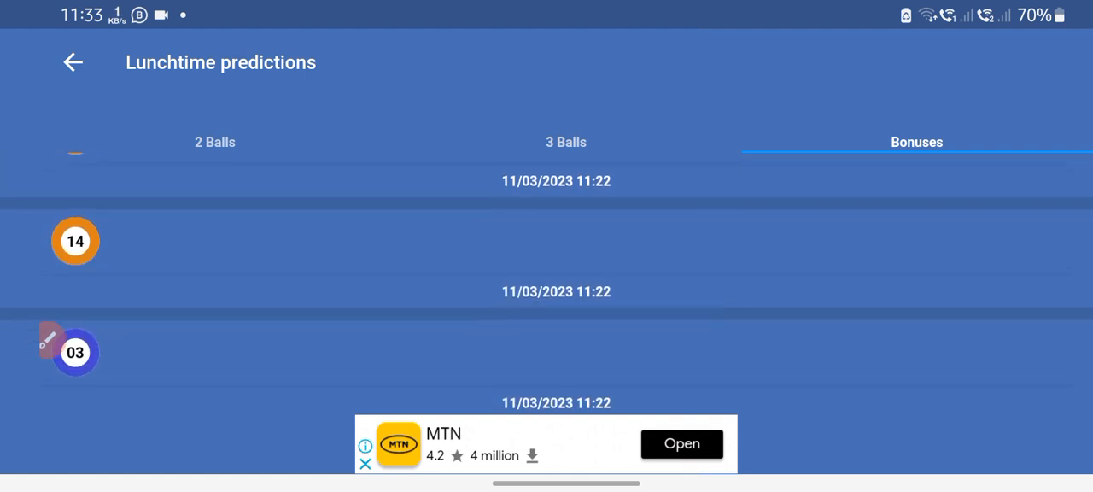
scroll(up, 3)
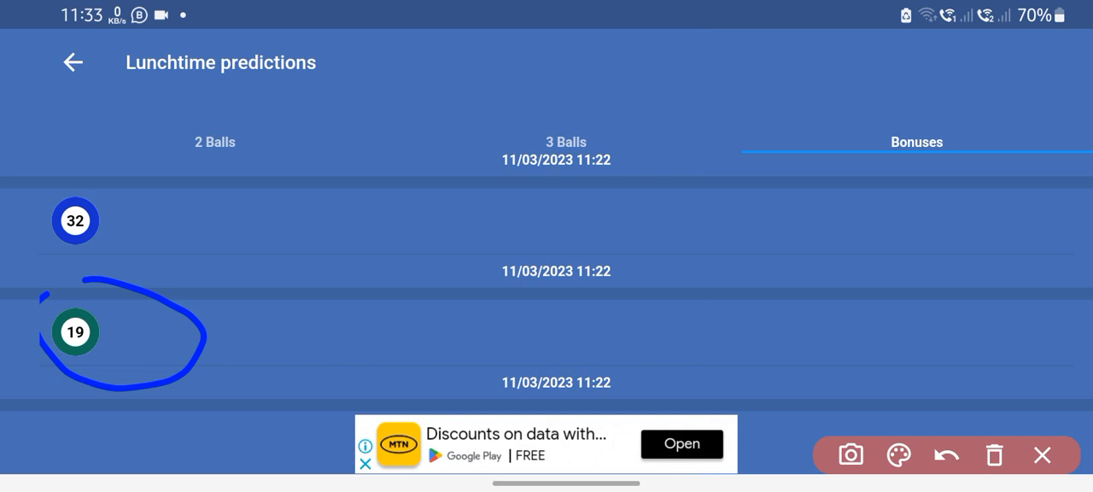
click(946, 454)
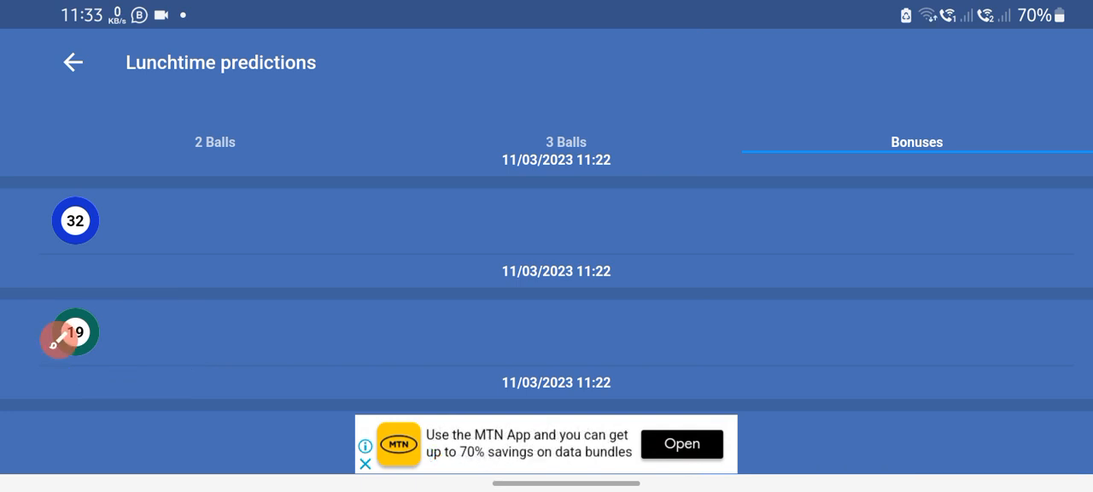